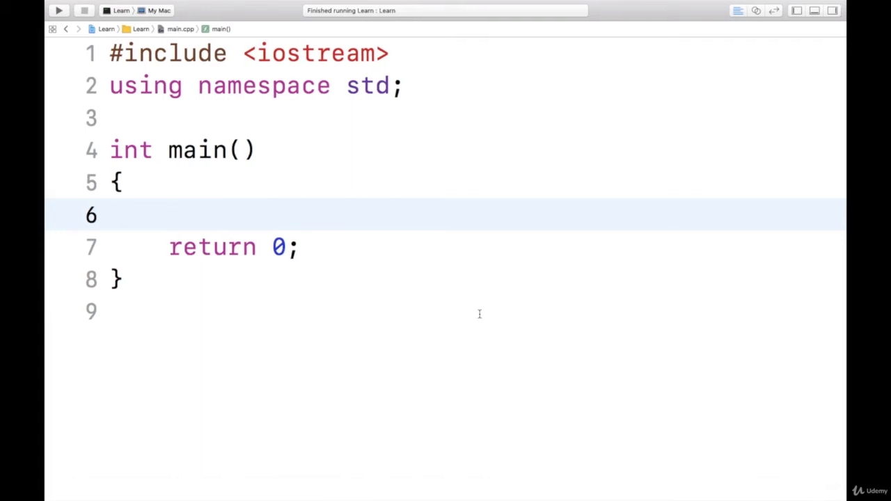
Declare int a, b, c in main and print the prompt "enter 2 no"
click(167, 215)
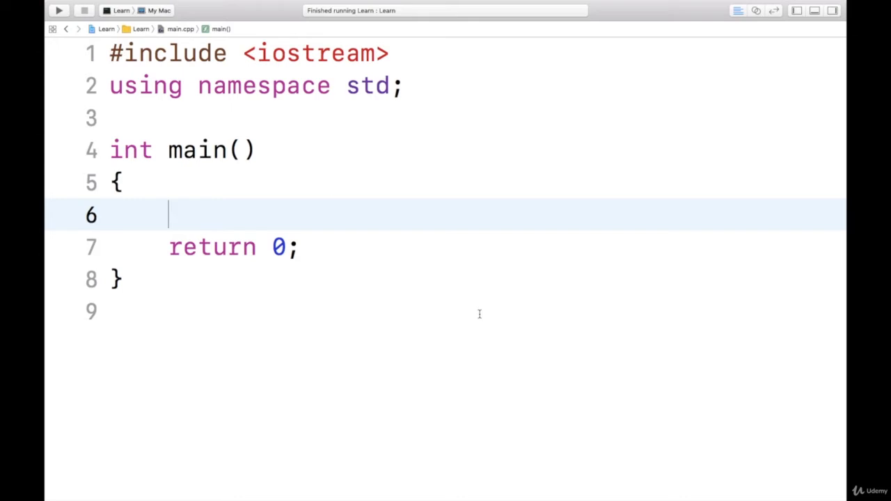
text(int a,b)
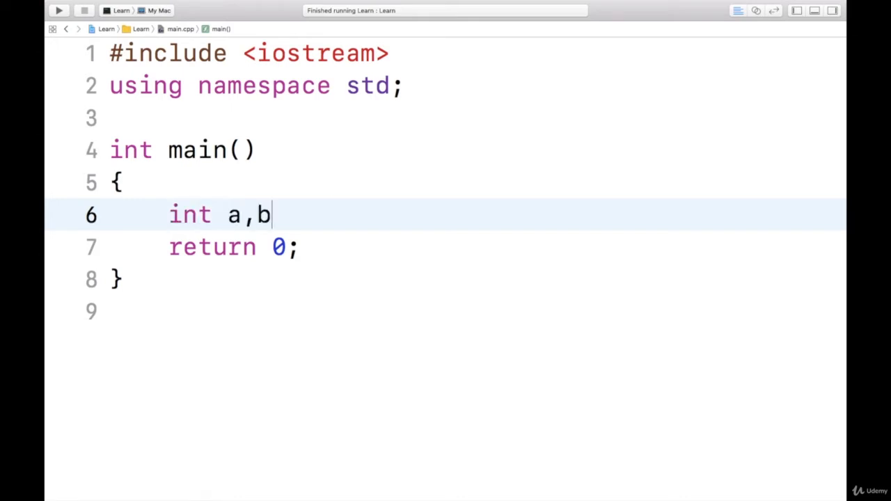
text(,c;)
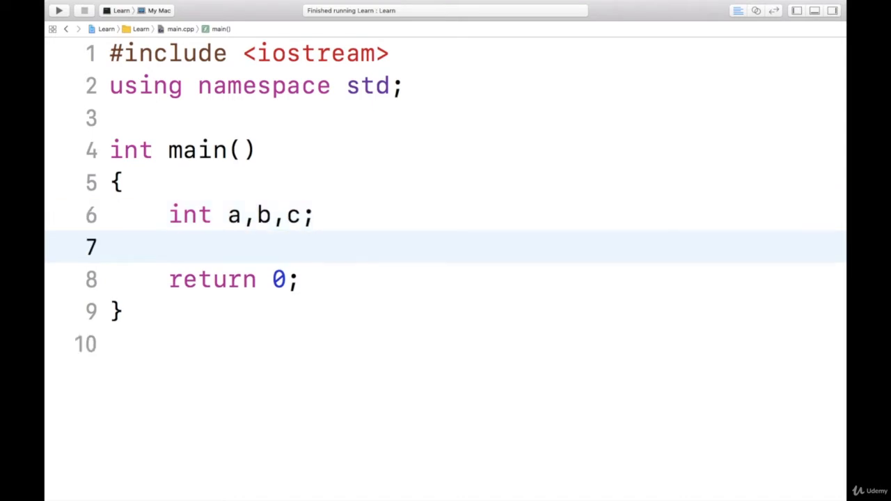
text(cout<<")
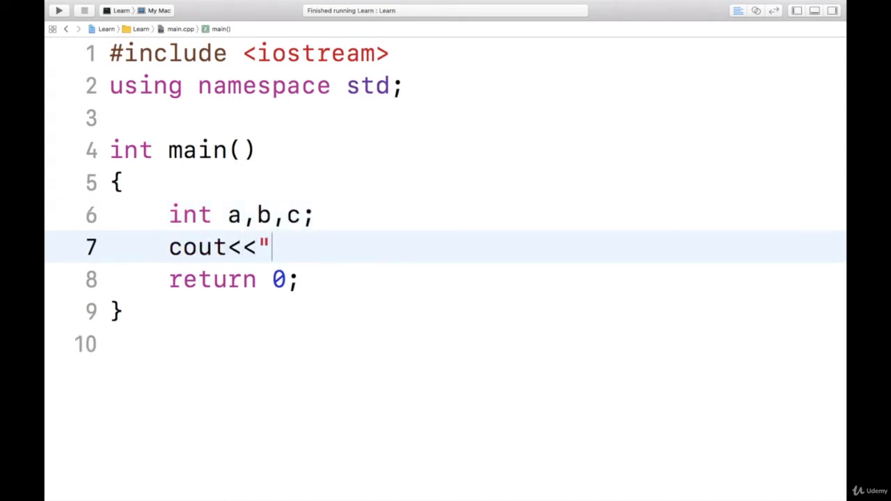
text(enter 2 no)
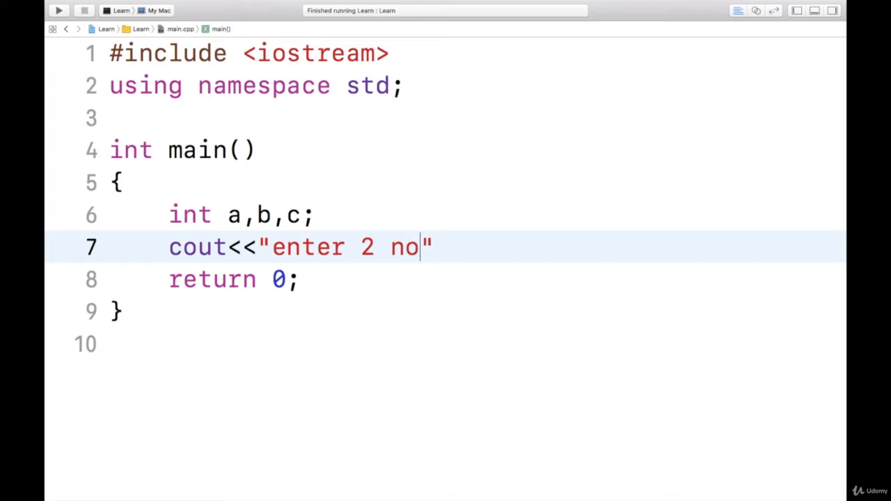
text(;)
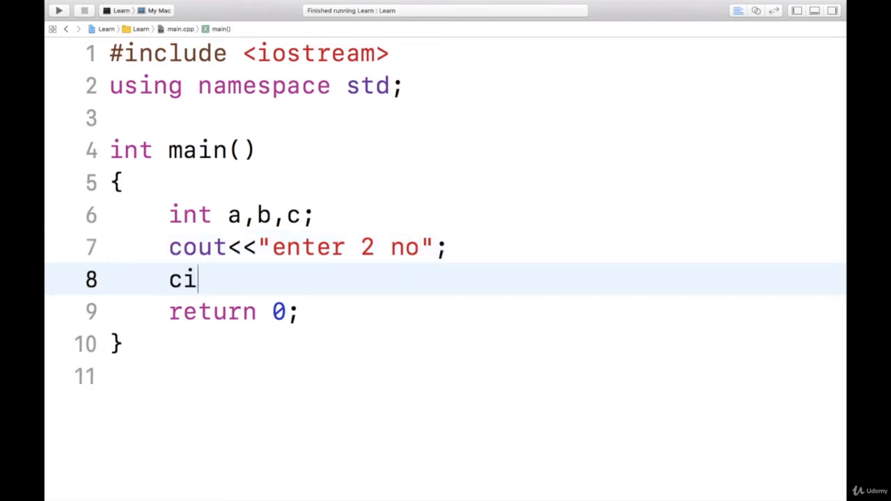
Read a and b with cin and compute c=a/b
text(n>>a)
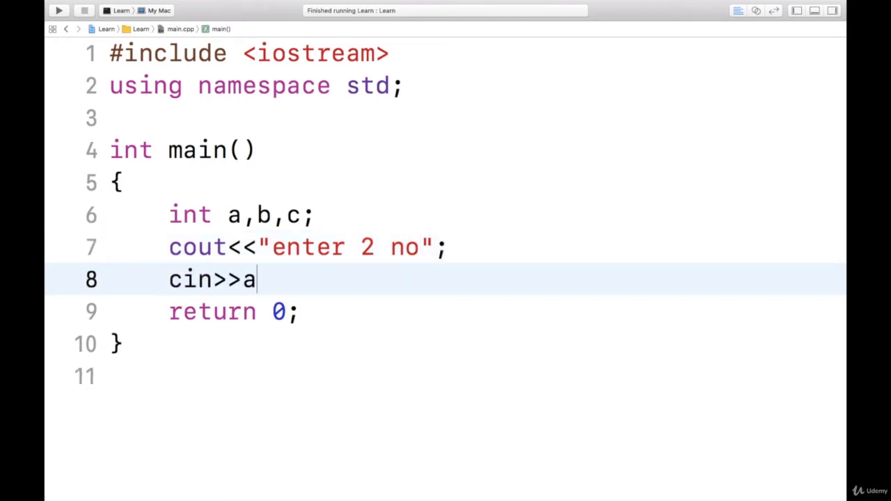
text(>>b;)
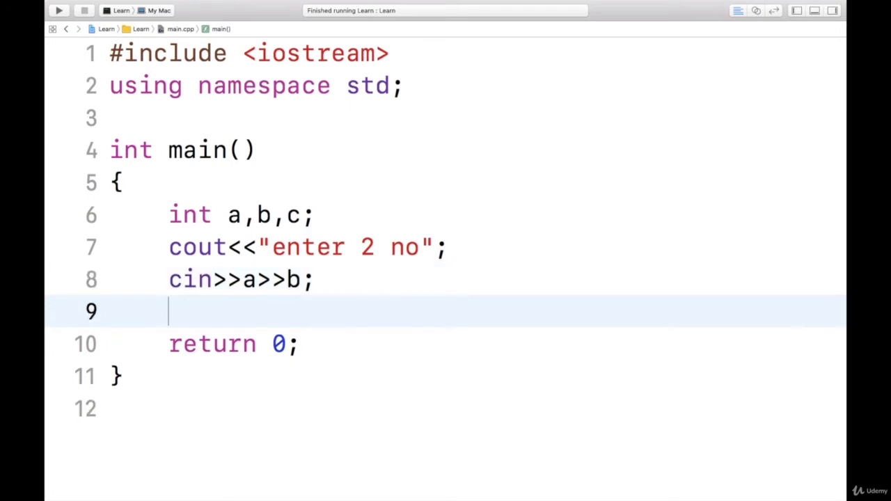
text(c=)
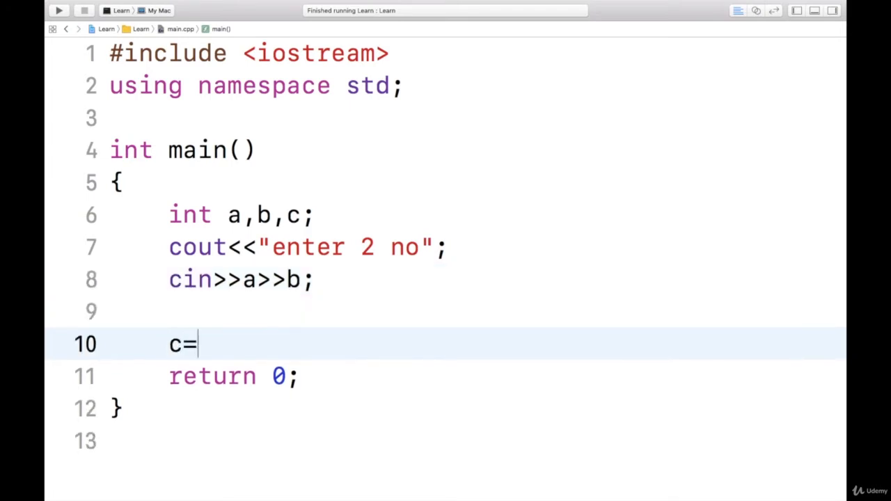
text(a/b;)
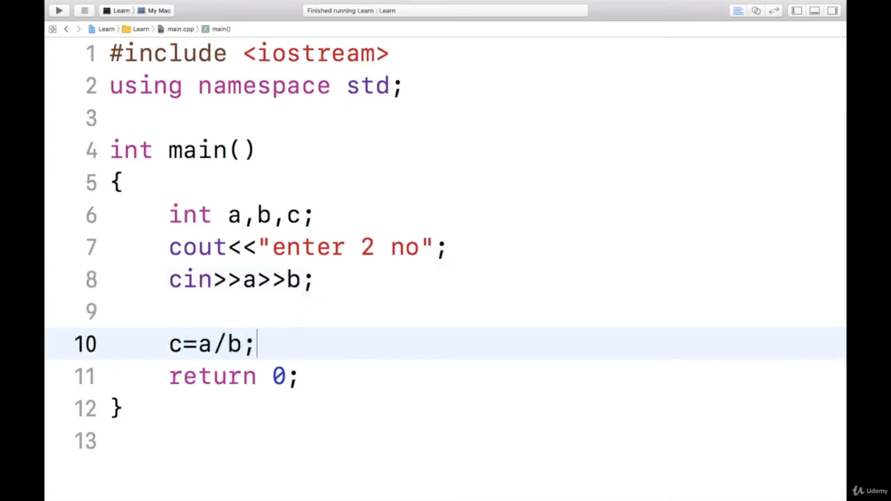
click(171, 311)
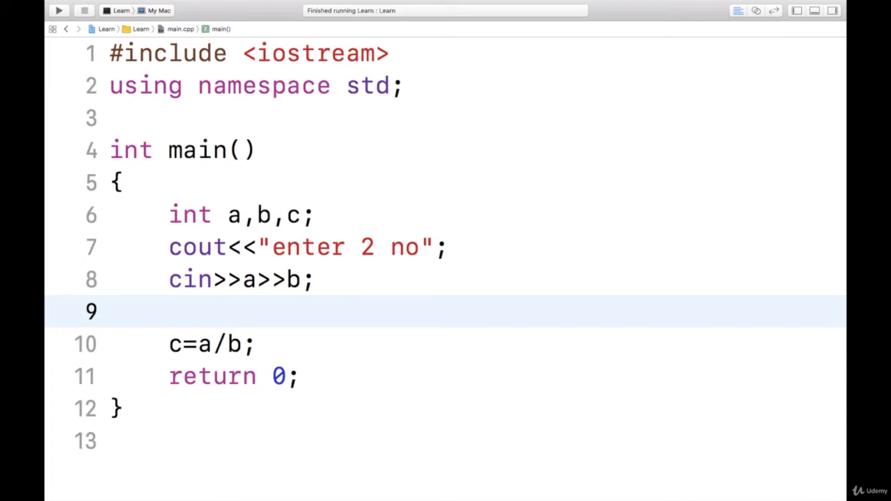
Add an if (b==0) check on the line above the division
click(168, 311)
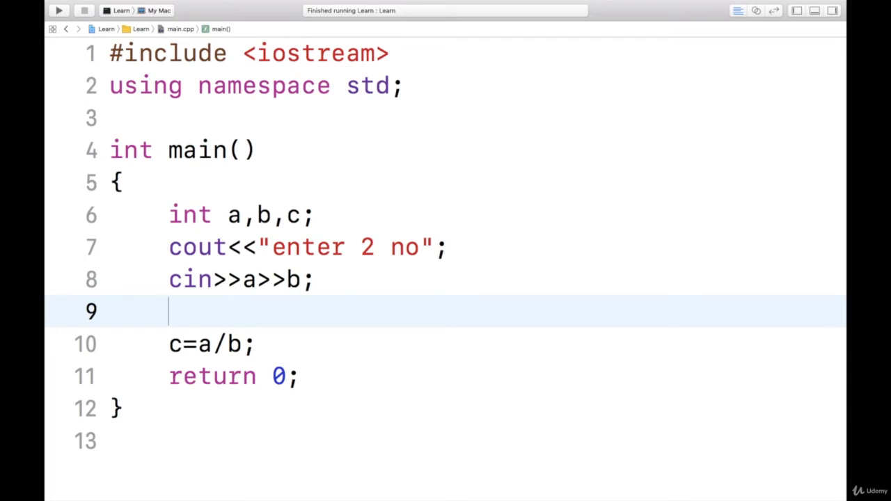
text(if)
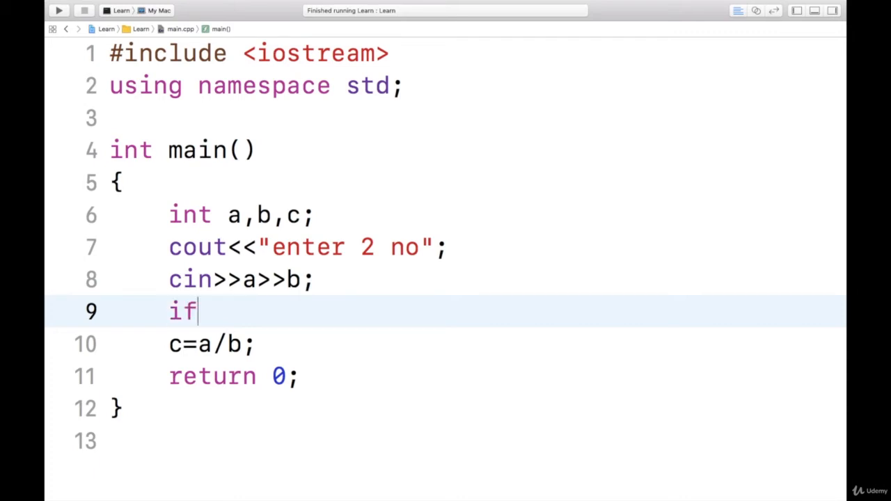
text((b==0))
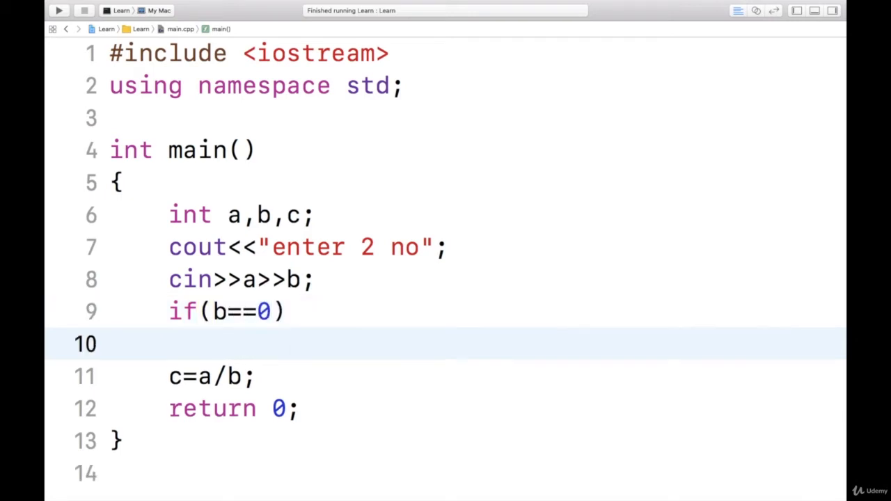
Print "Division by Zero" with endl inside the check, then add an else line
text(cout<<)
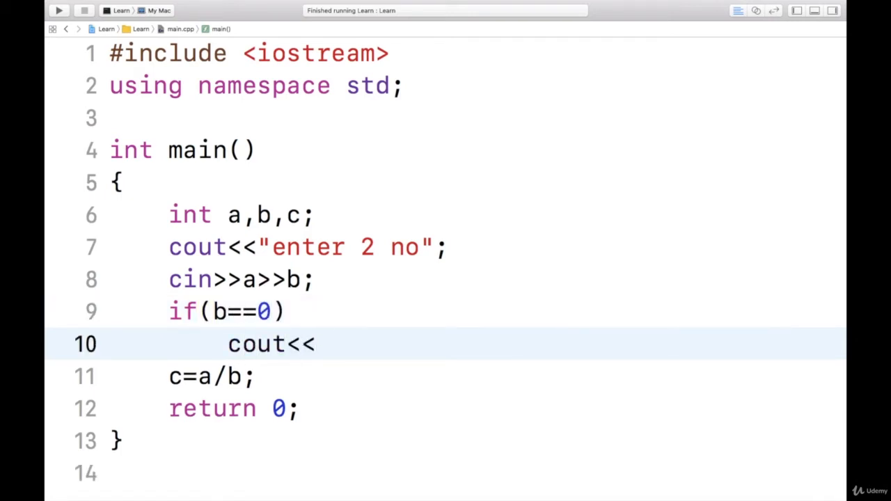
text("I")
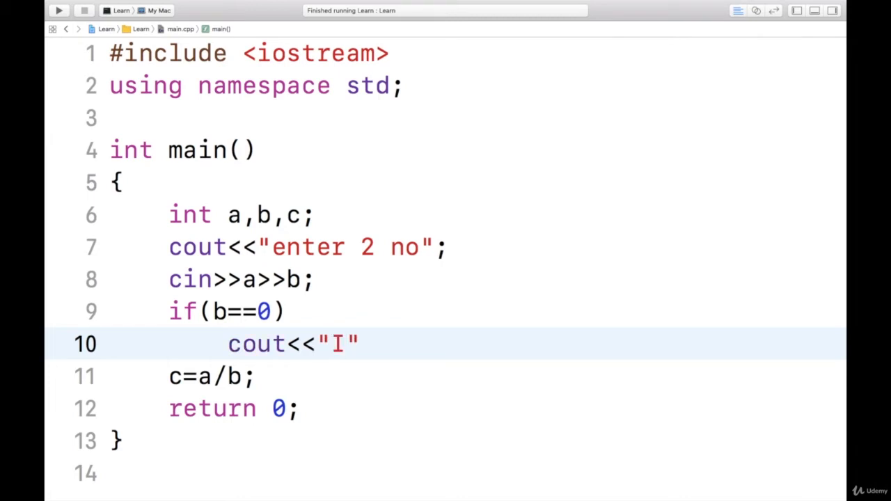
text(Di)
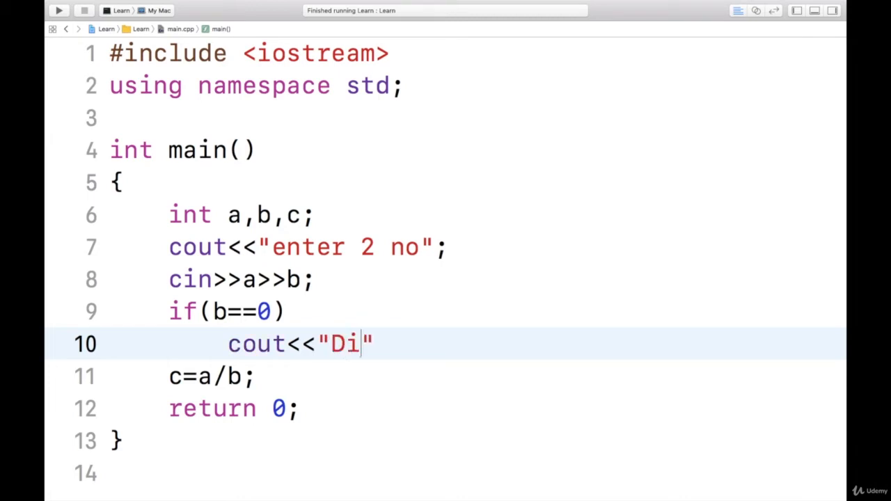
text(vision by)
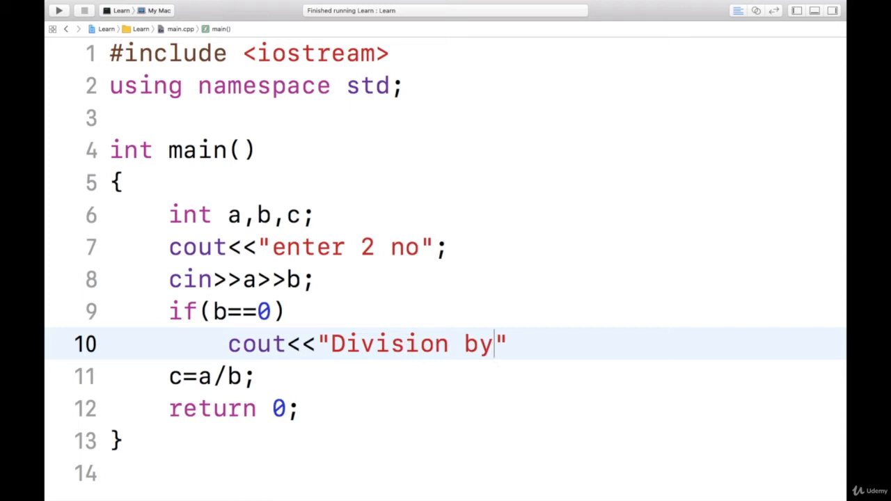
text(Zero)
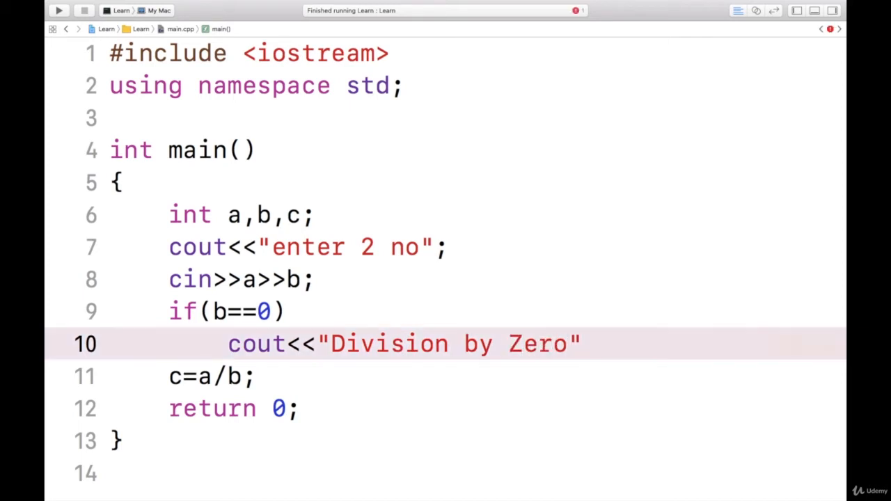
text(<<en)
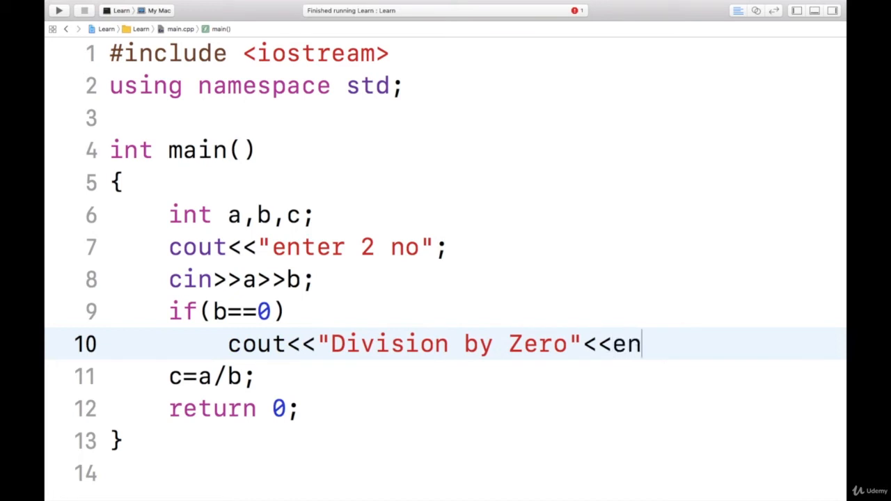
text(dl;)
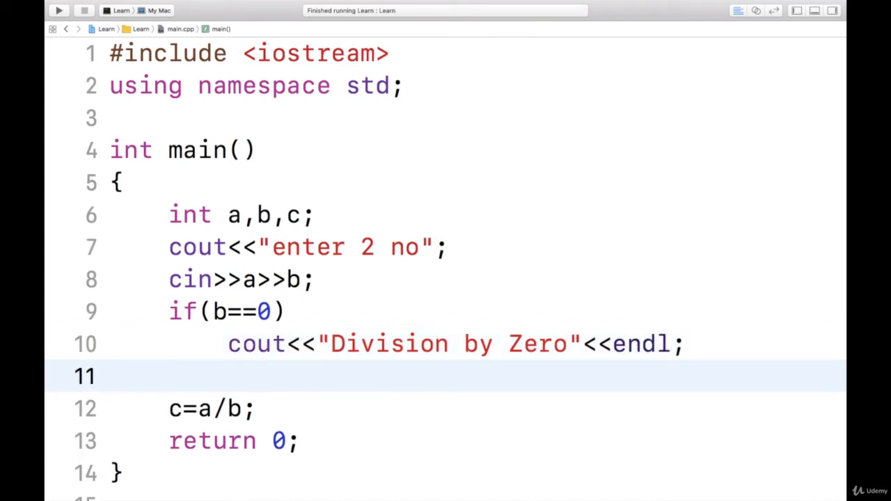
text(else)
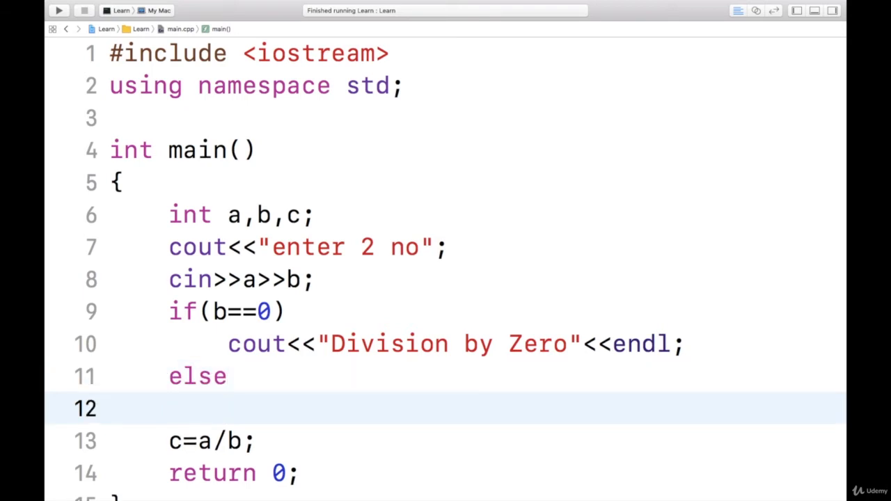
Brace the else body around c=a/b and add cout<<c<<endl
click(171, 408)
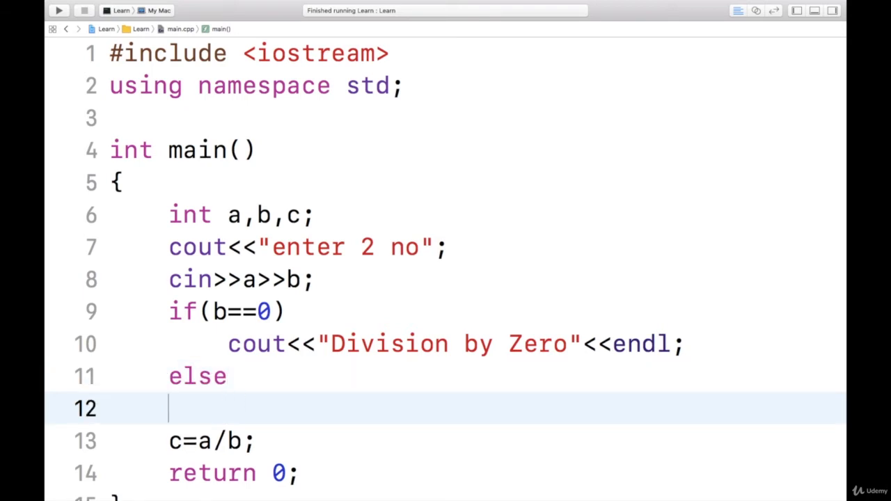
text({)
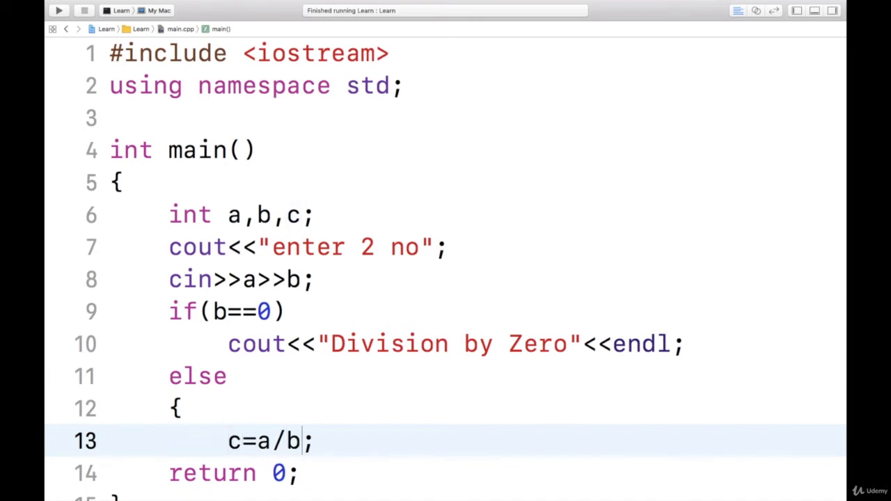
text(cout)
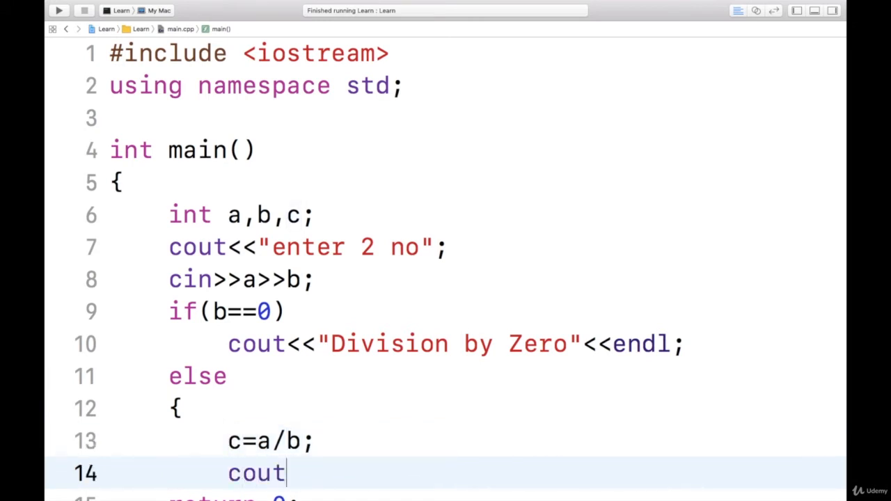
text(<<)
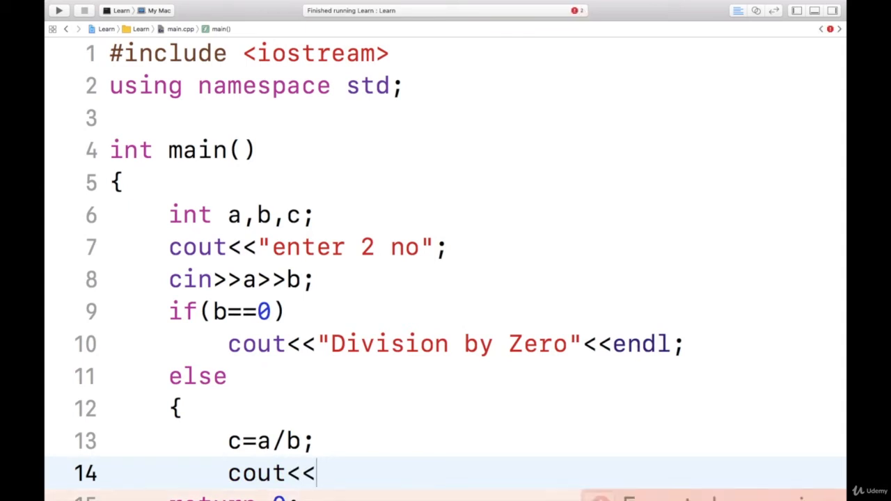
text(c<<endl;)
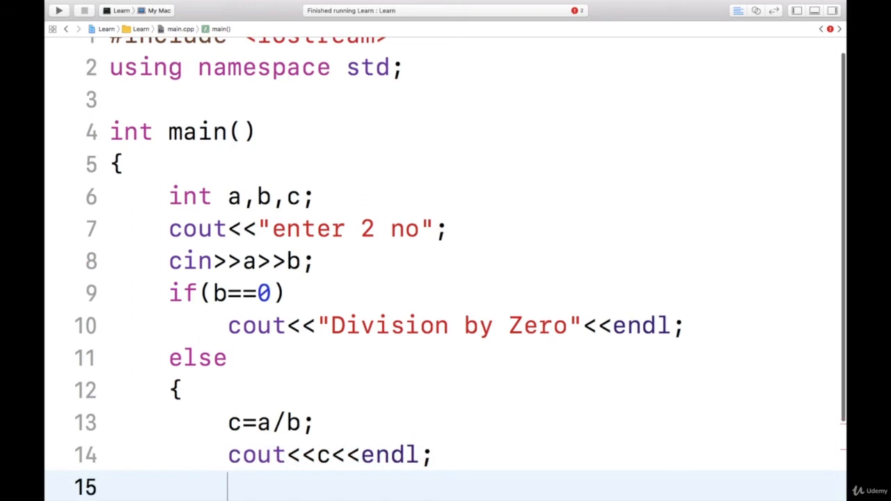
text(})
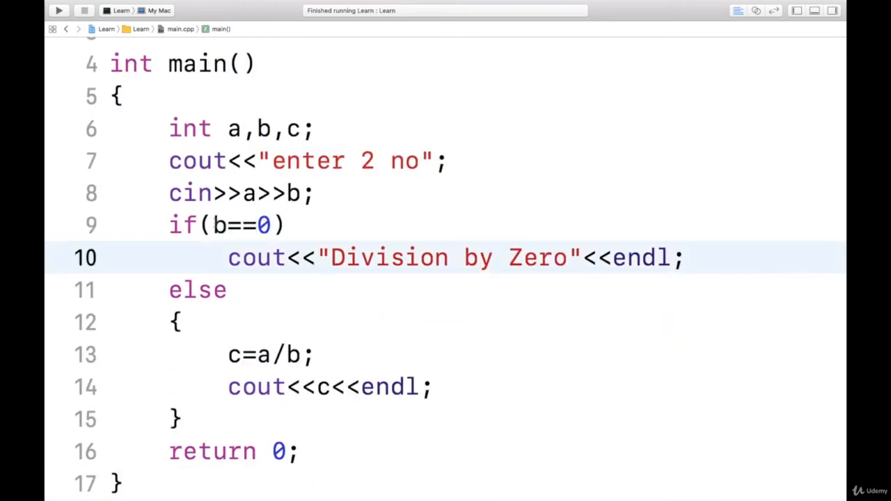
click(211, 224)
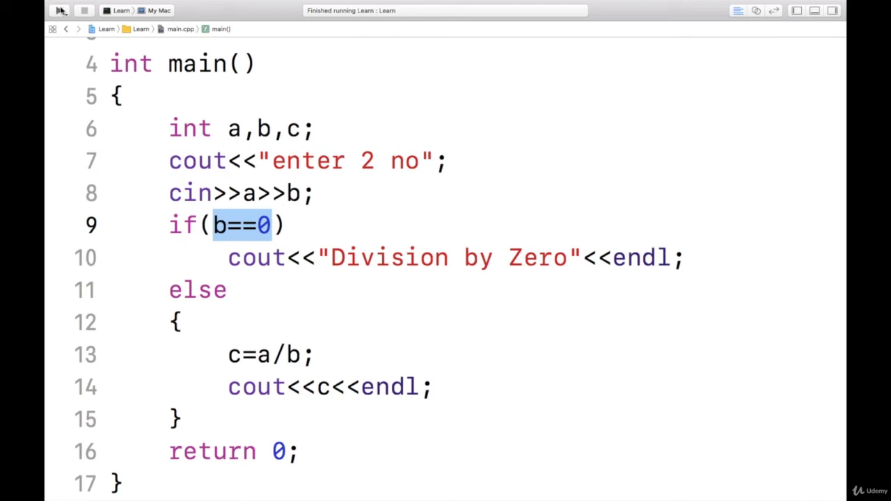
Run the program and enter 10 and 0 in the console
click(61, 10)
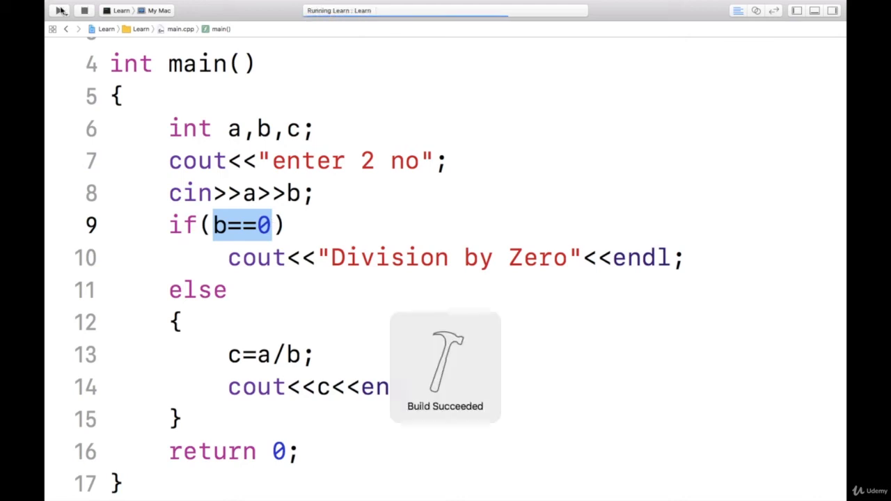
click(61, 10)
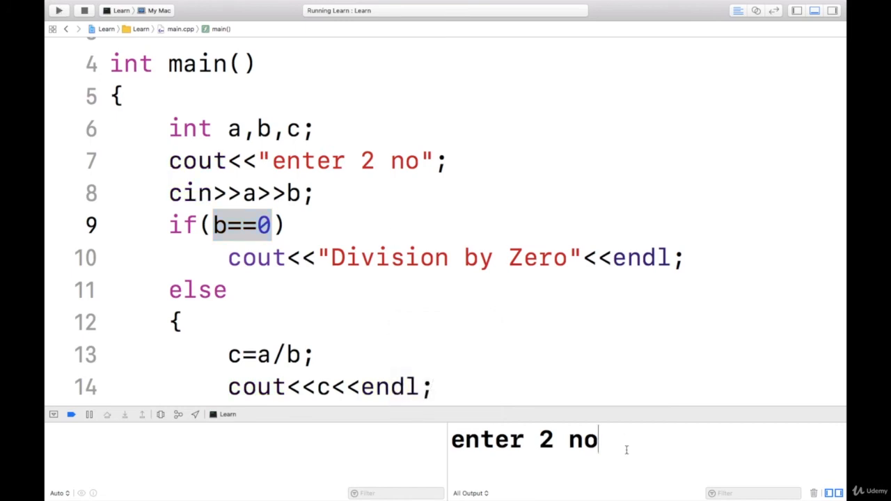
text(10 0)
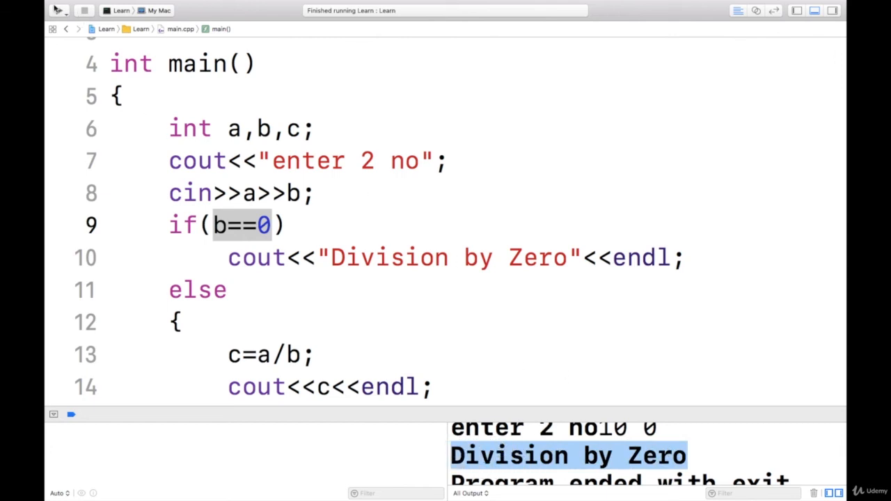
Rerun the program and enter 10 2 in the console
click(59, 10)
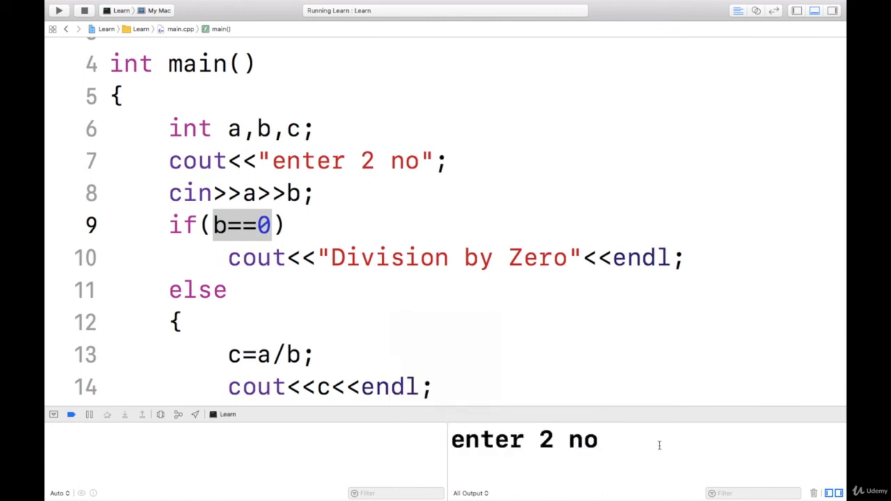
text(10 2)
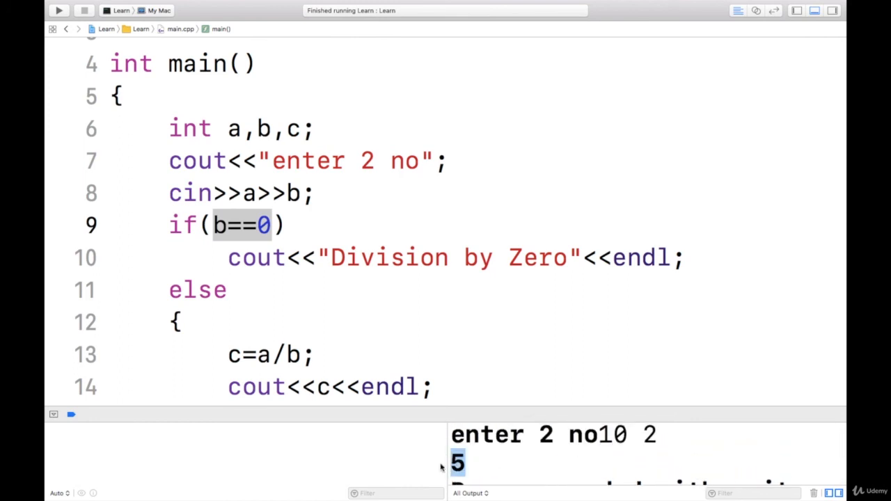
mouse_move(526, 36)
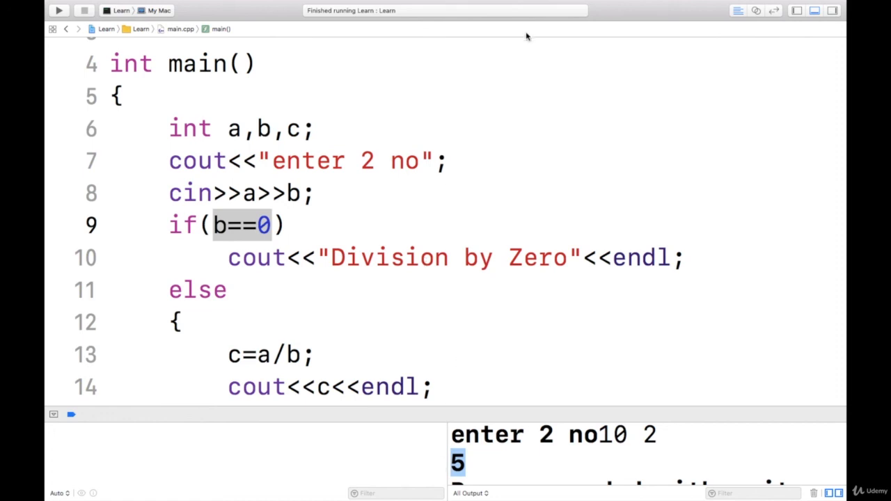